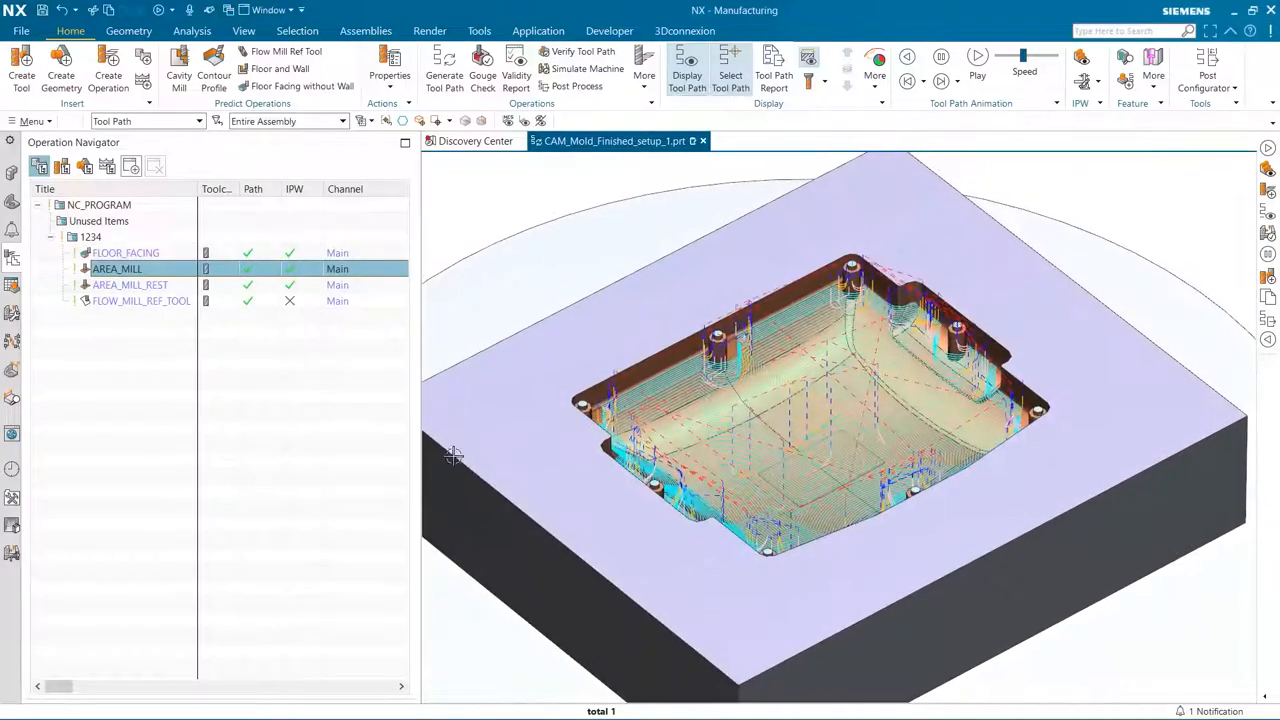
# Step: Select AREA_MILL_REST and replay its rest-mill tool path animation
pyautogui.click(130, 285)
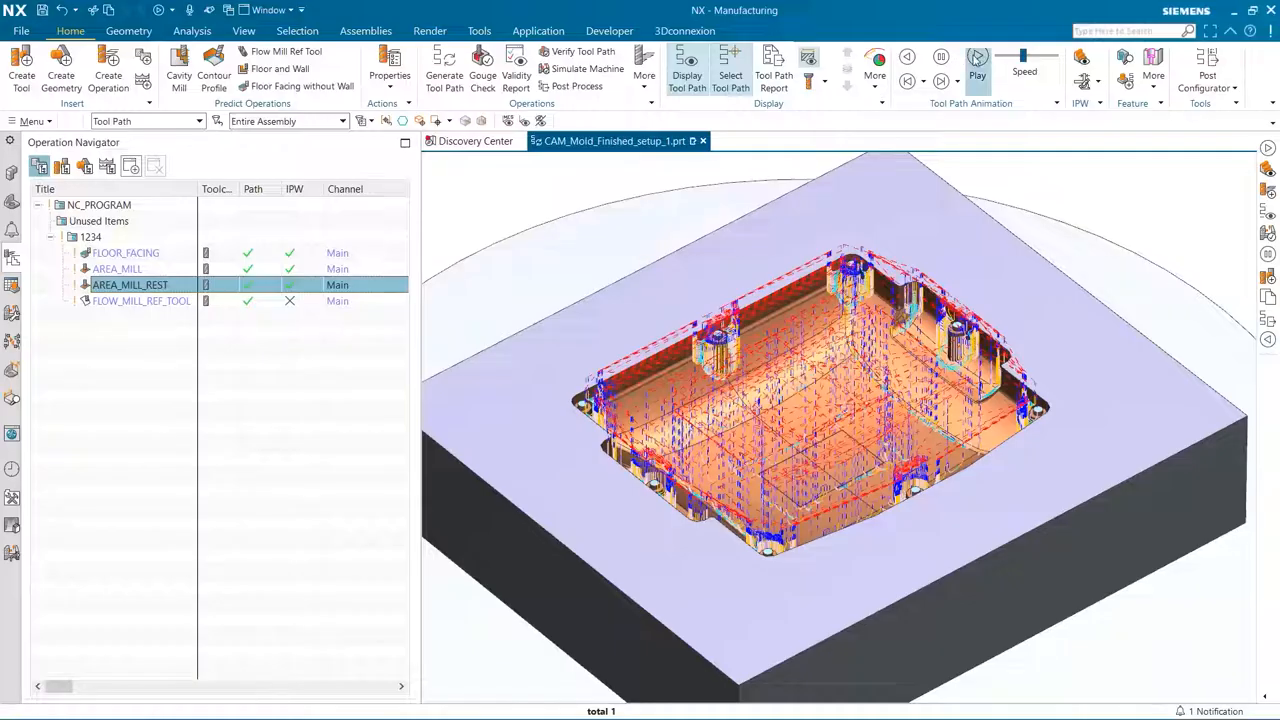
pyautogui.click(977, 68)
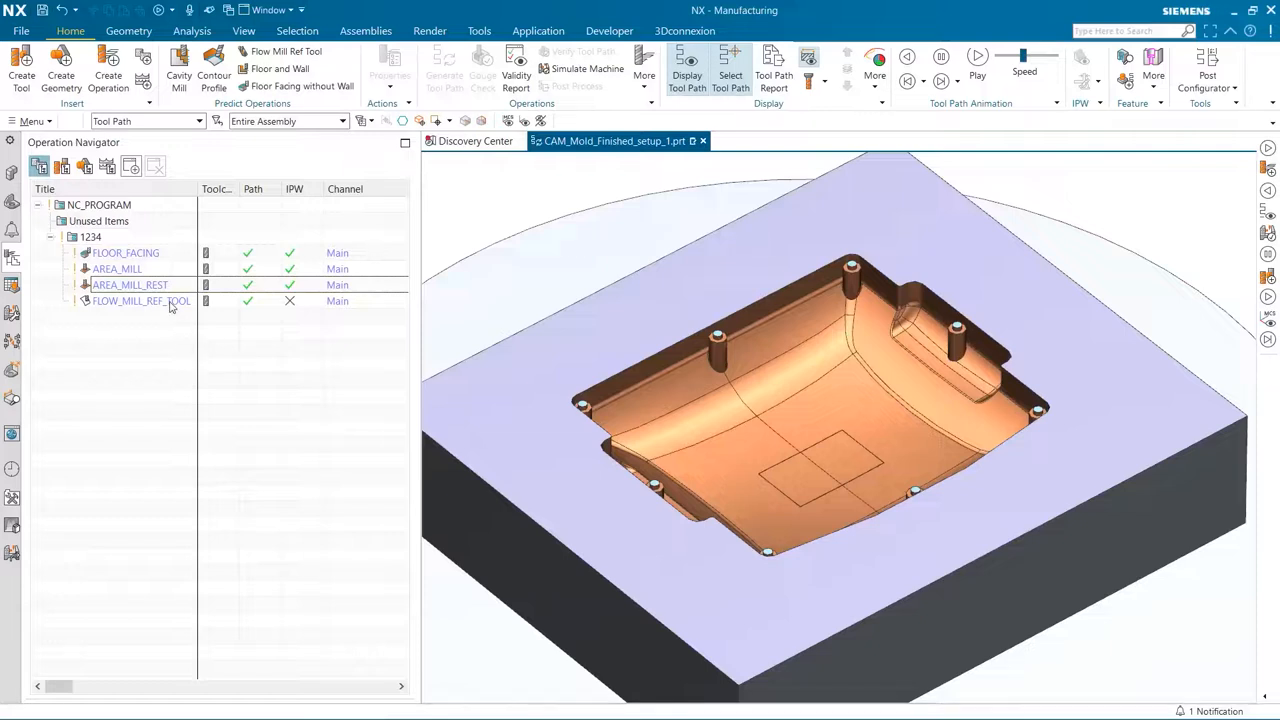
# Step: Select FLOW_MILL_REF_TOOL and animate its tool and holder past the cavity bosses
pyautogui.click(141, 301)
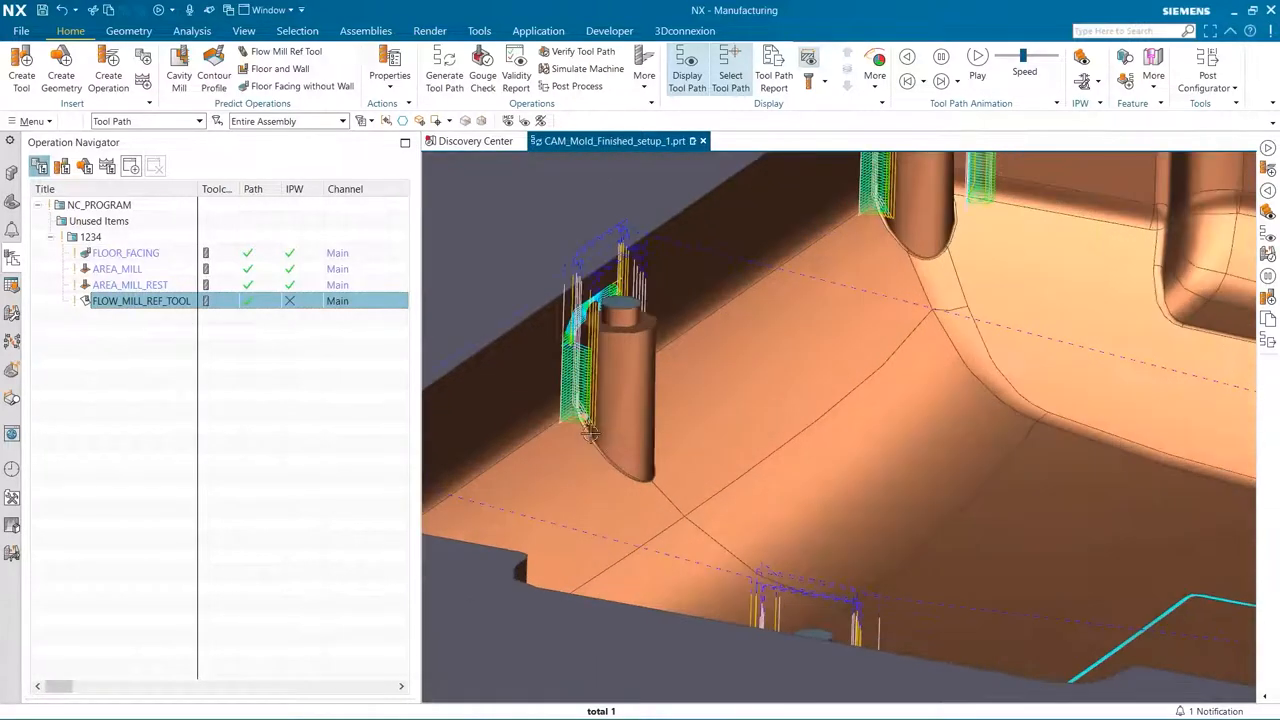
pyautogui.click(977, 62)
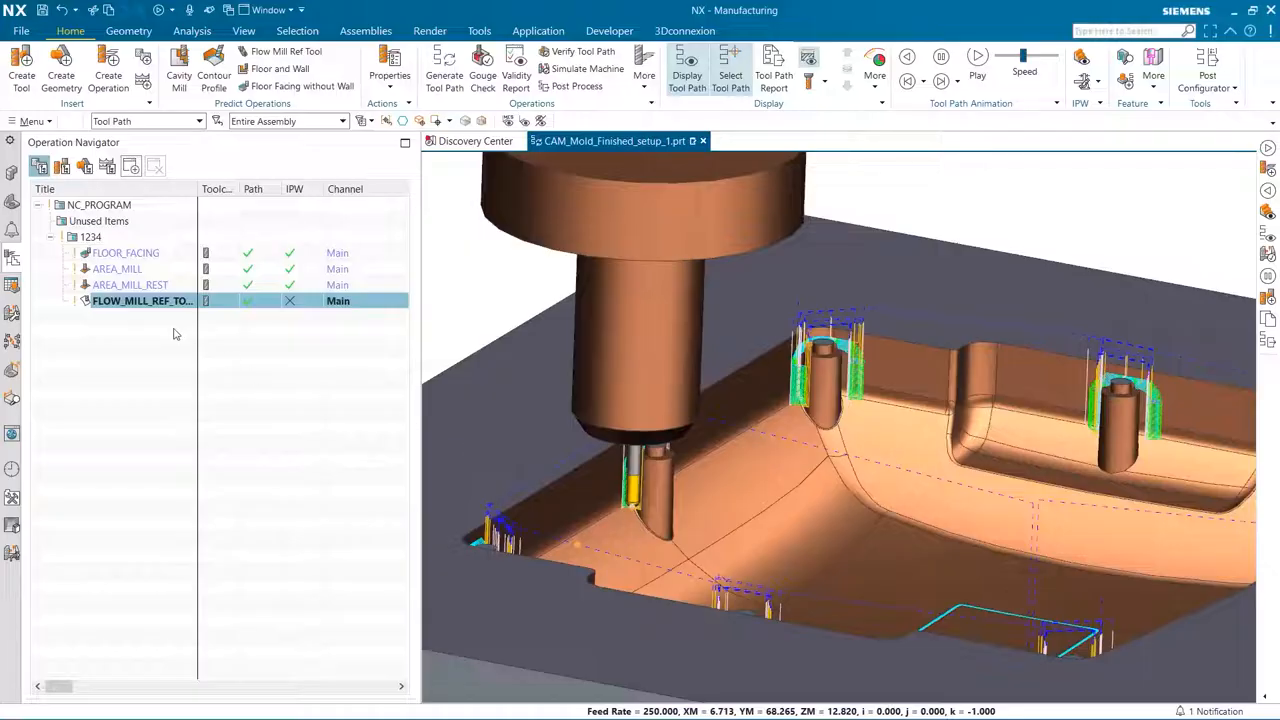
# Step: Inspect FLOW_MILL_REF_TOOL's non-cutting collision checking settings, then bring up its action menu
pyautogui.doubleClick(142, 301)
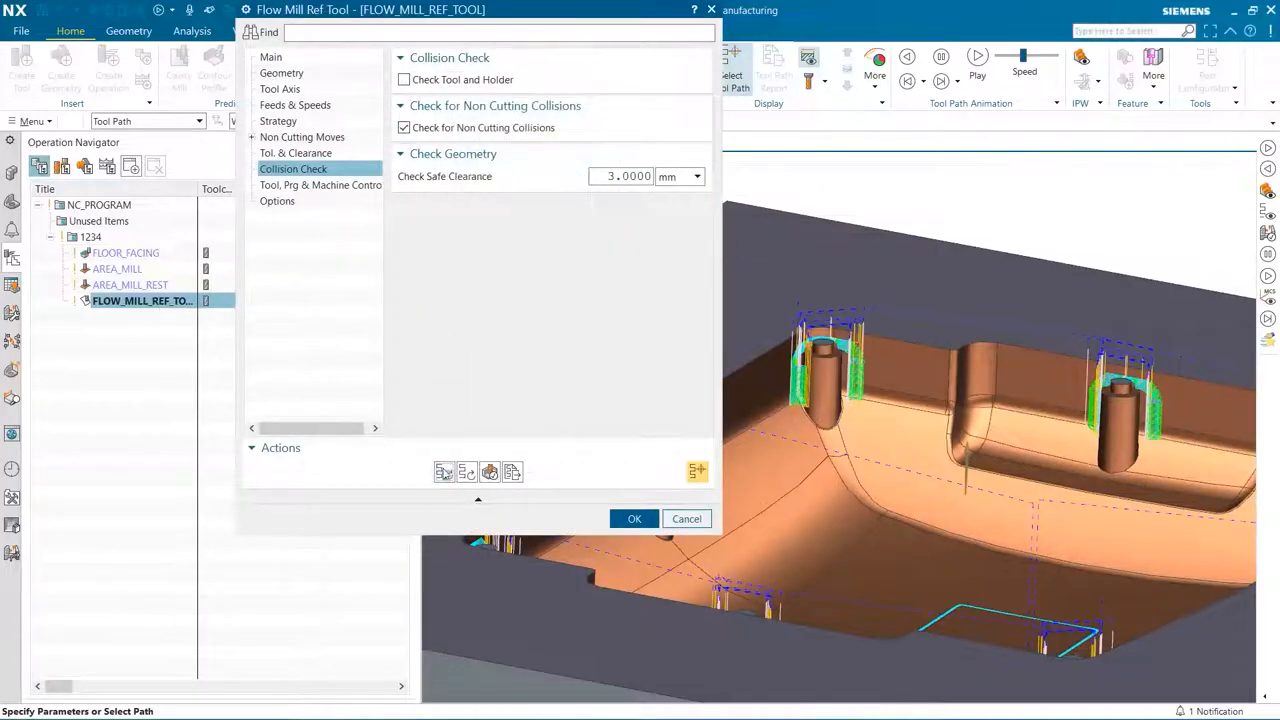
pyautogui.click(634, 518)
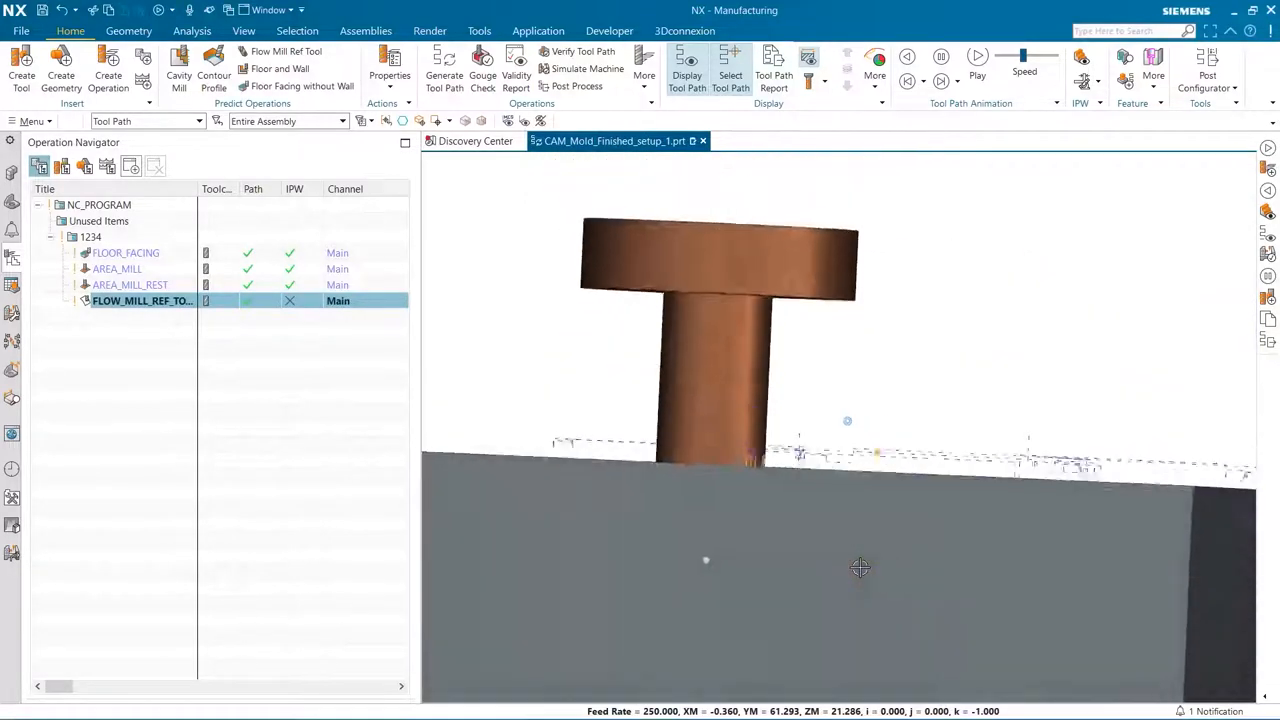
pyautogui.rightClick(140, 301)
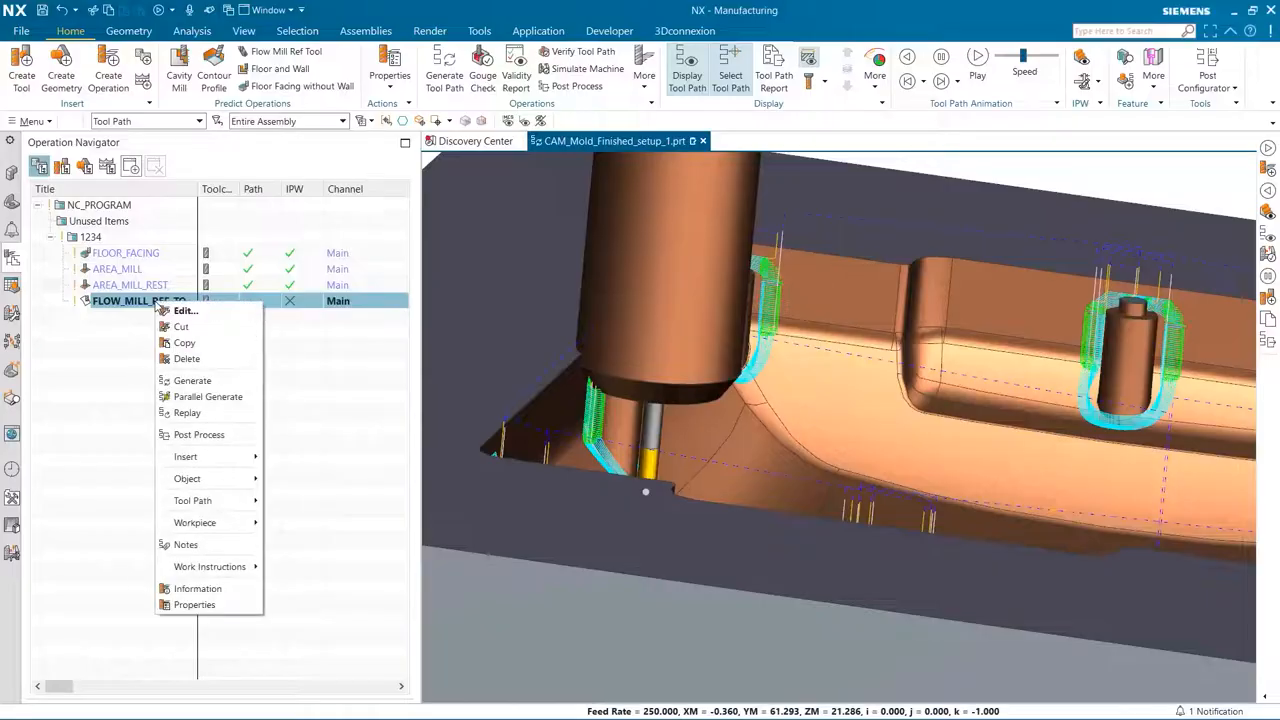